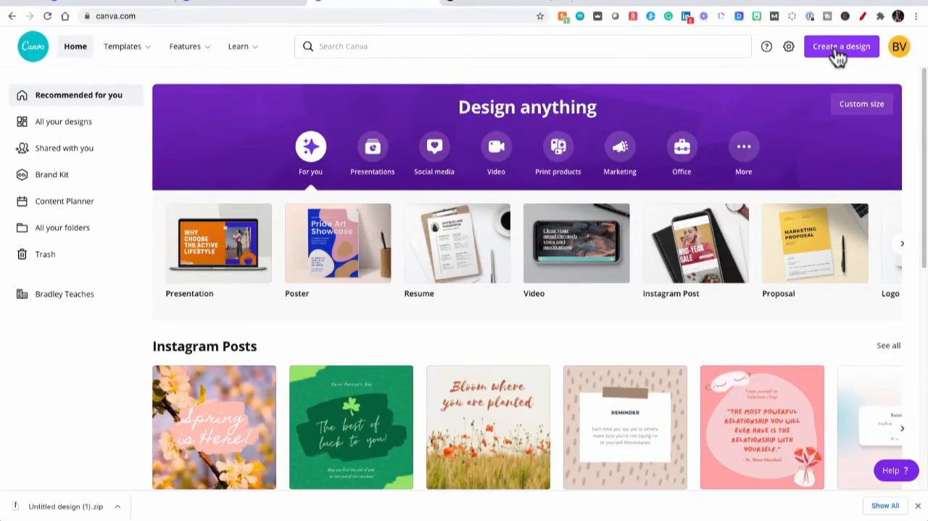
Start a new blank 16:9 presentation from the Canva home page
left_click(841, 45)
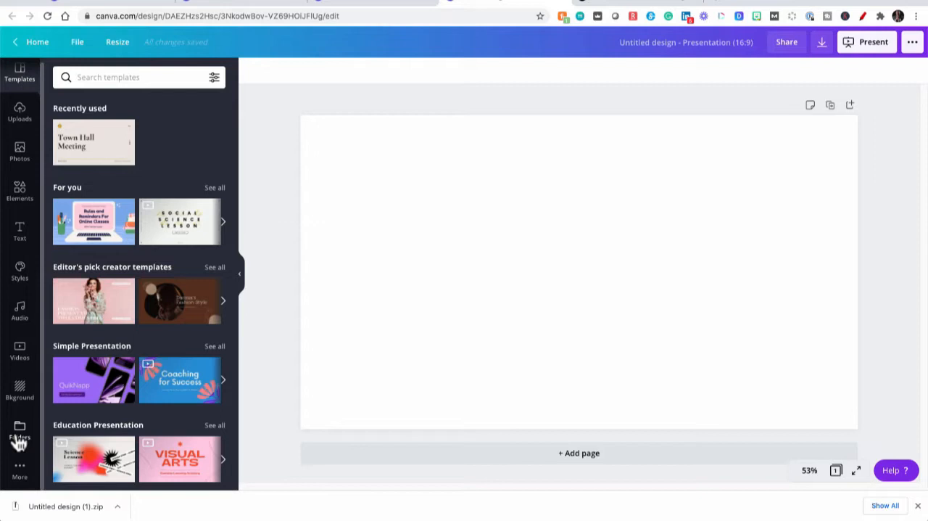
Add the webcam photo from the Restream folder and stretch it to cover the whole page
left_click(20, 432)
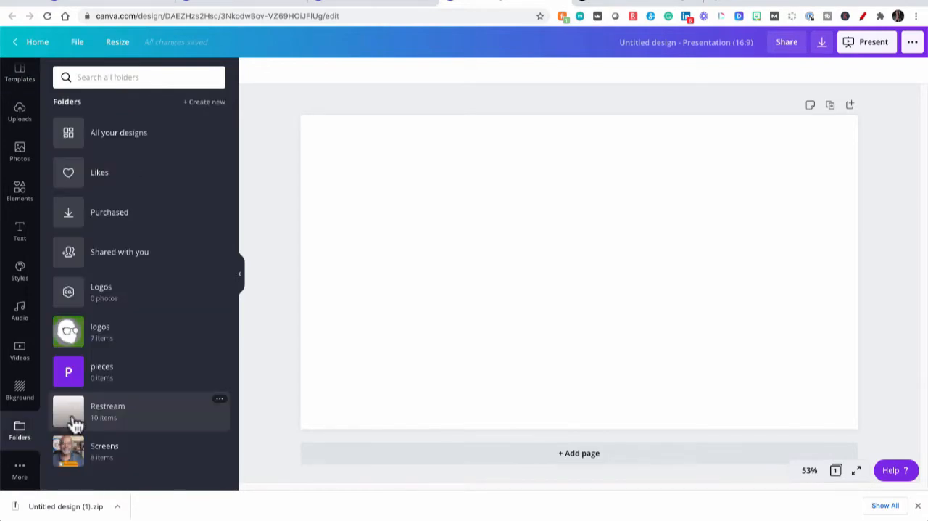
left_click(107, 409)
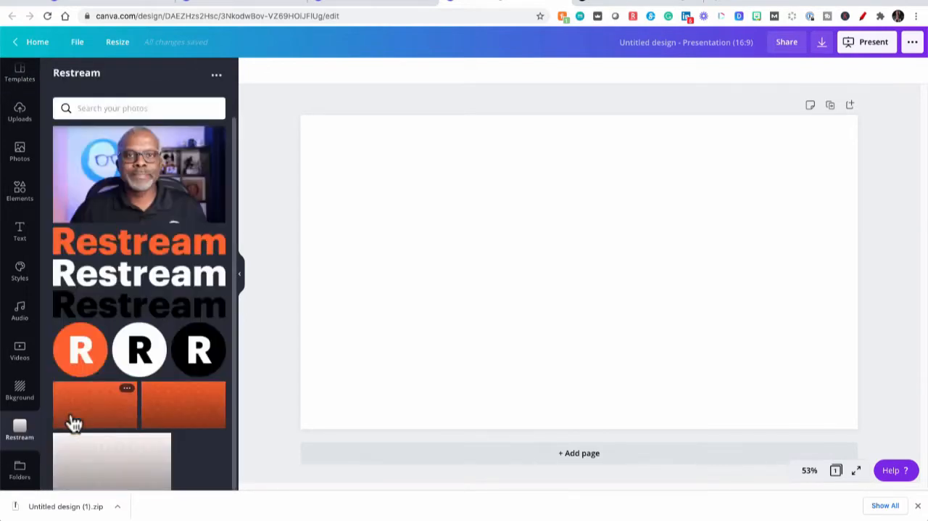
left_click(139, 175)
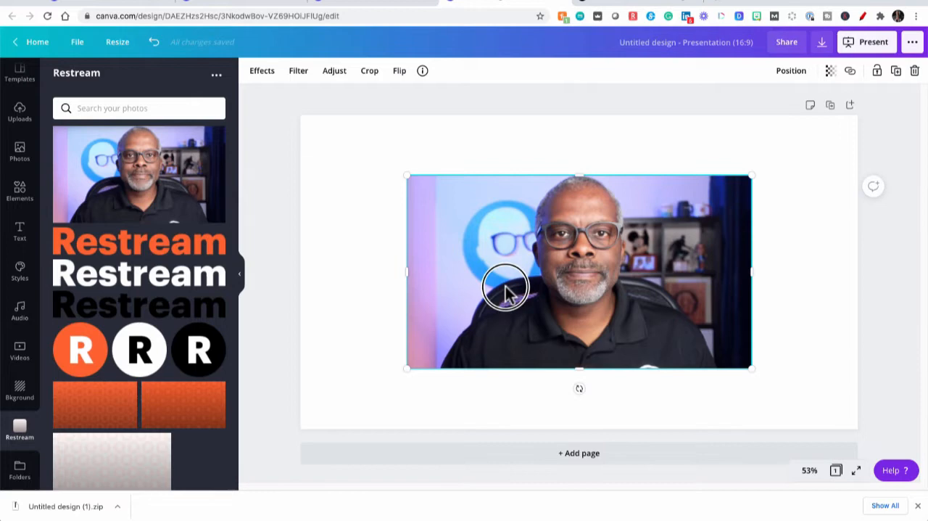
left_click_drag(505, 287, 400, 226)
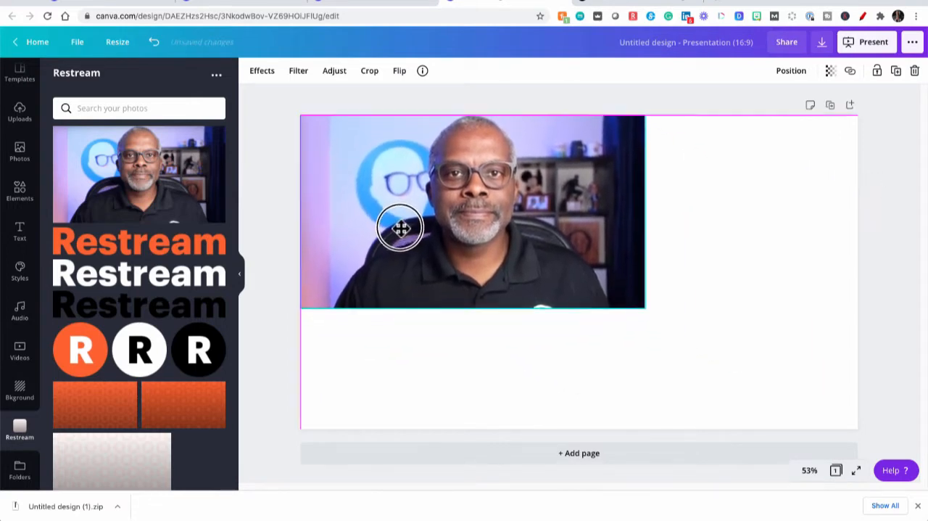
left_click_drag(644, 306, 766, 397)
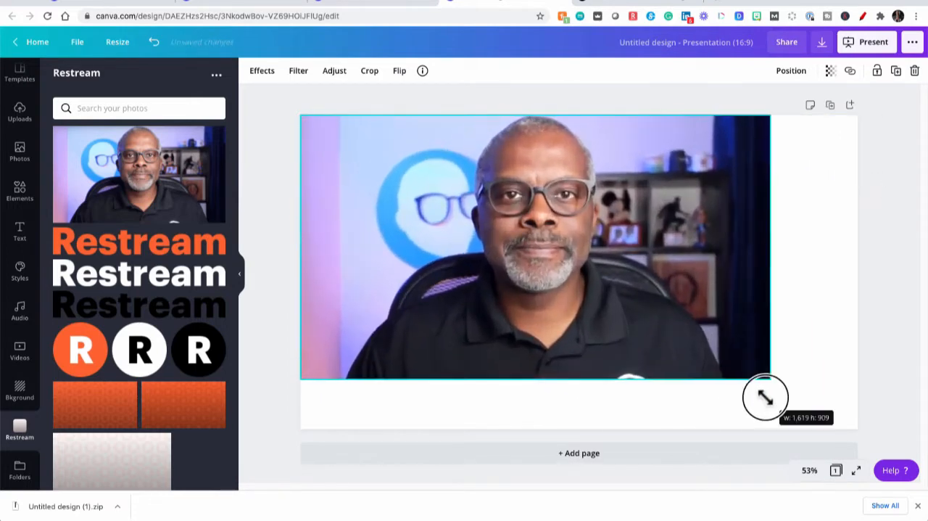
left_click_drag(765, 398, 855, 432)
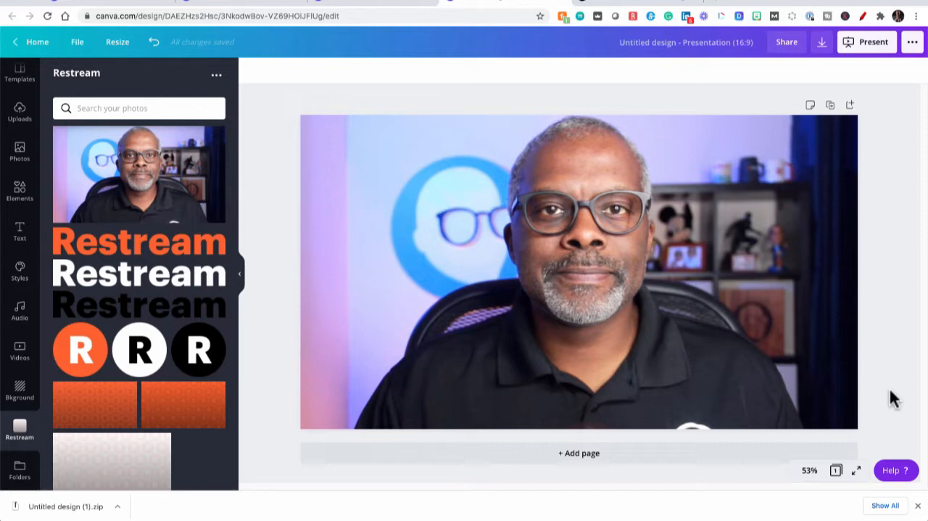
mouse_move(275, 99)
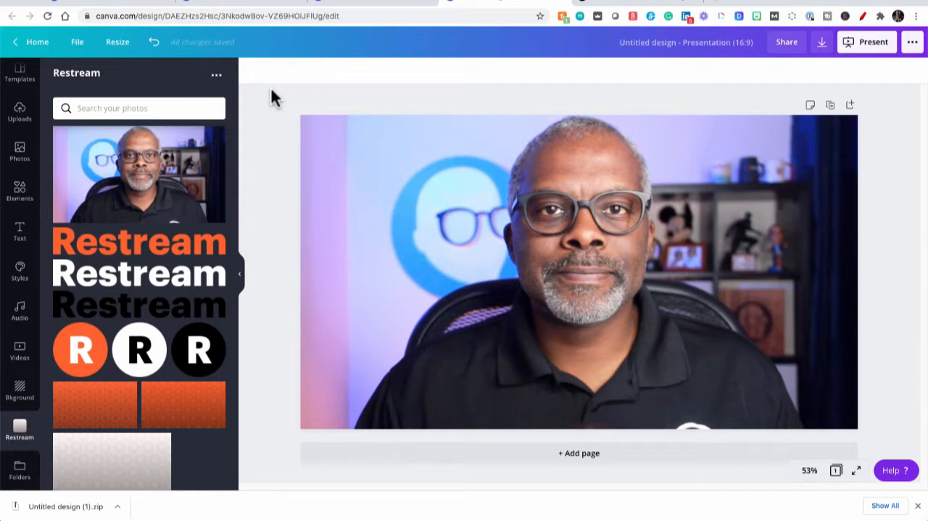
Add square shapes and tilt the top blue bar at an angle along the photo's edge
left_click(20, 190)
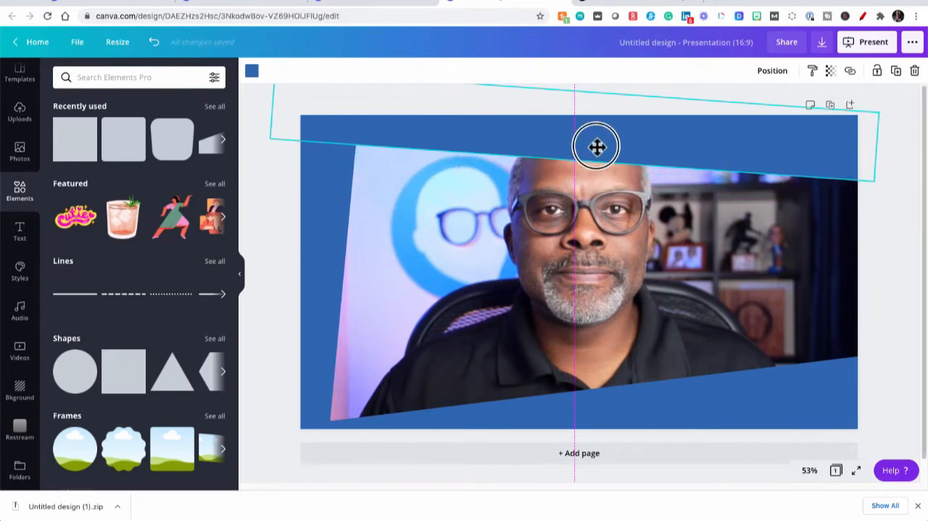
left_click_drag(596, 145, 767, 253)
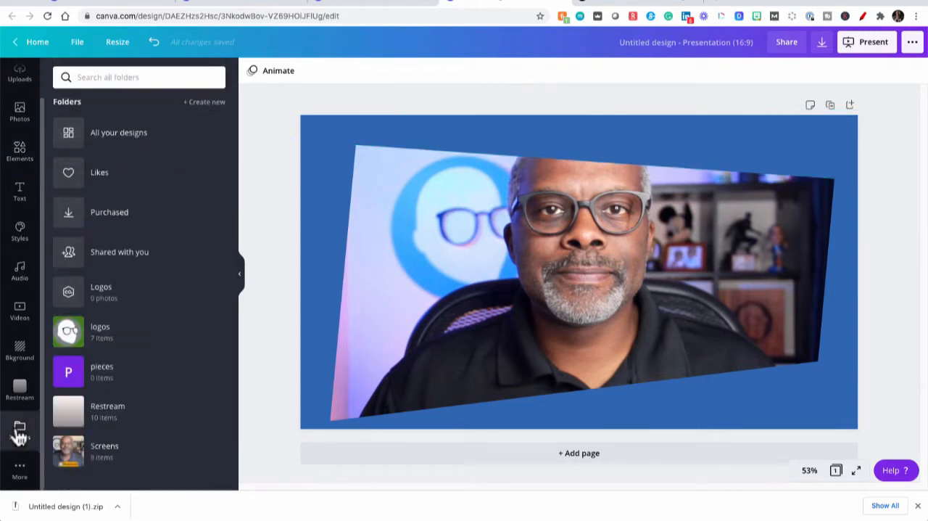
Place the orange R logo from the Restream folder over the photo
left_click(20, 389)
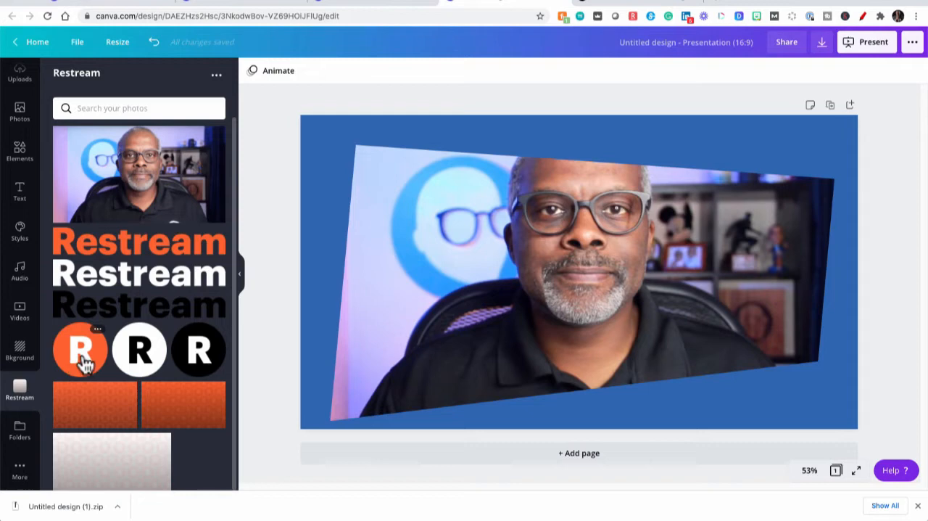
left_click(80, 349)
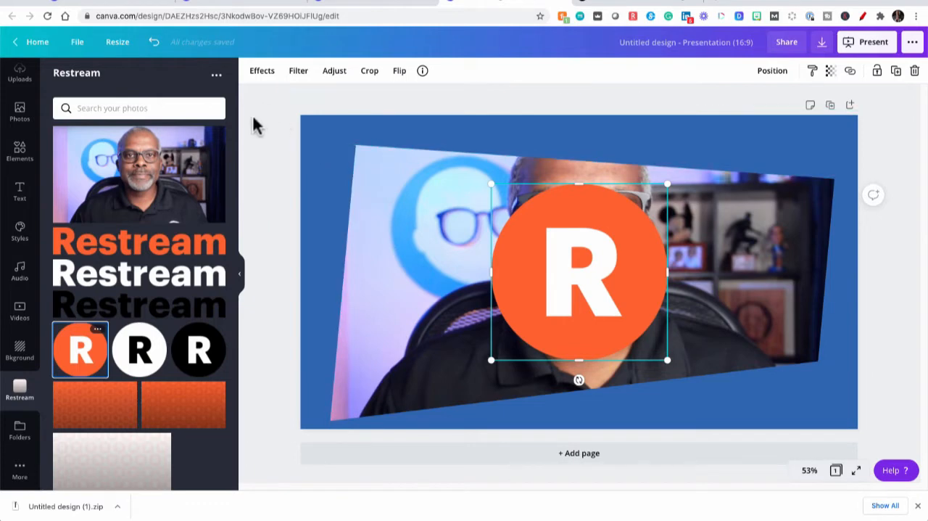
mouse_move(508, 255)
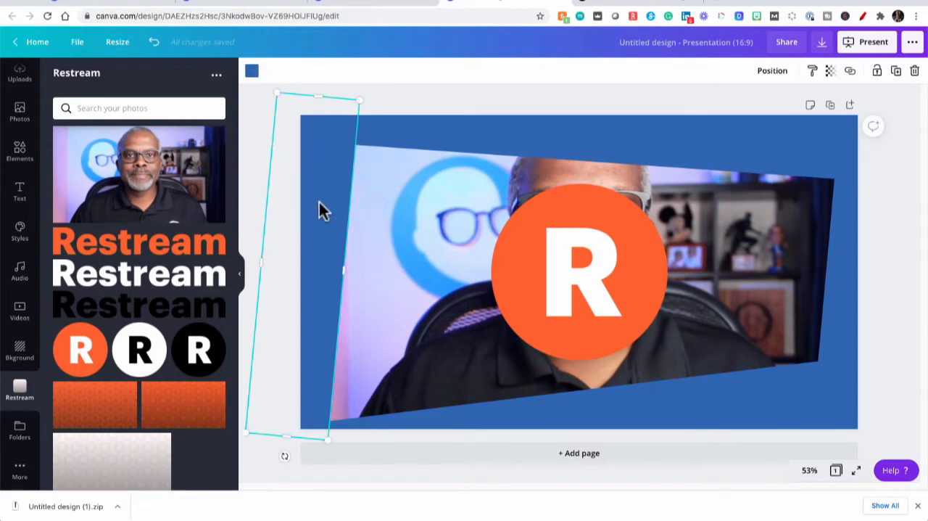
Recolour the frame bars: left and right orange, bottom black
left_click(252, 69)
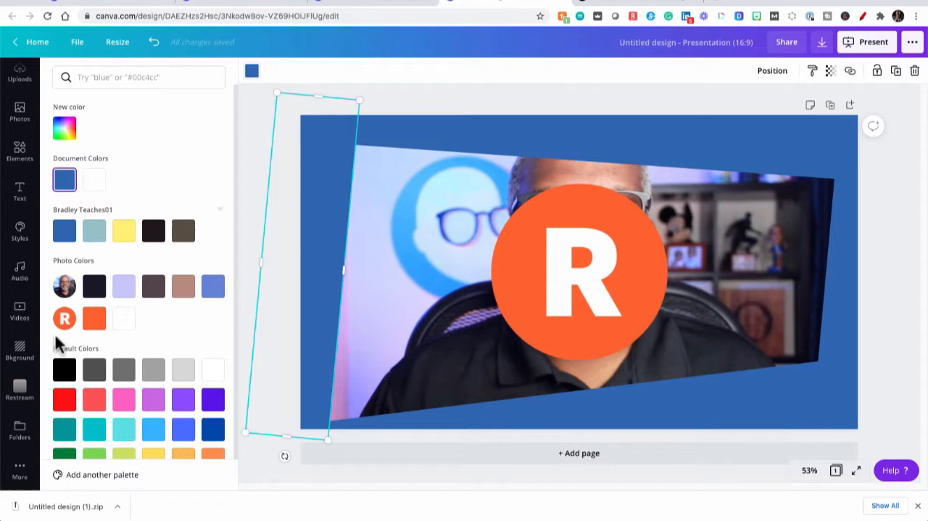
mouse_move(80, 340)
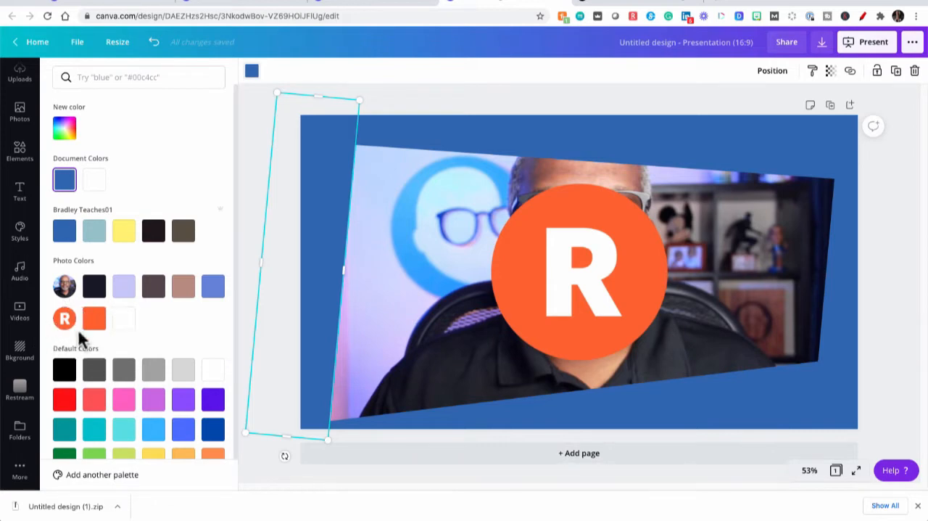
left_click(95, 319)
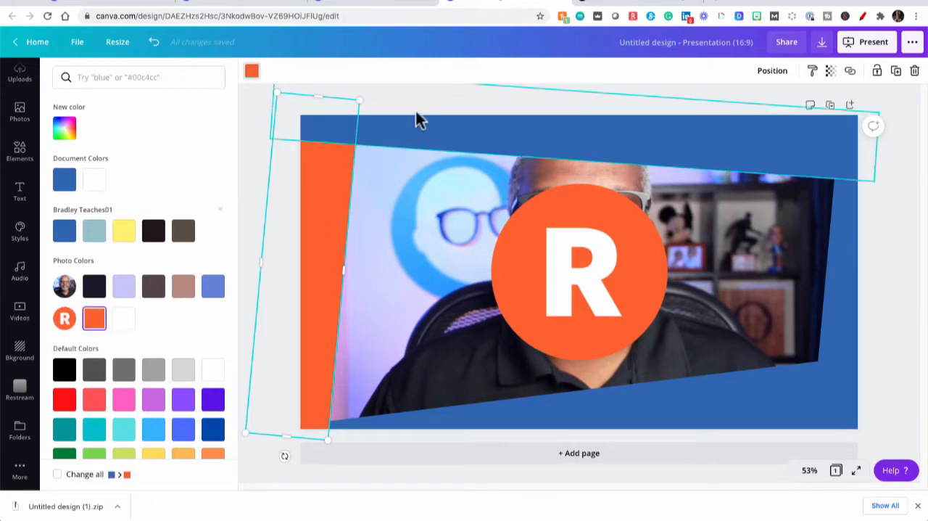
left_click(20, 392)
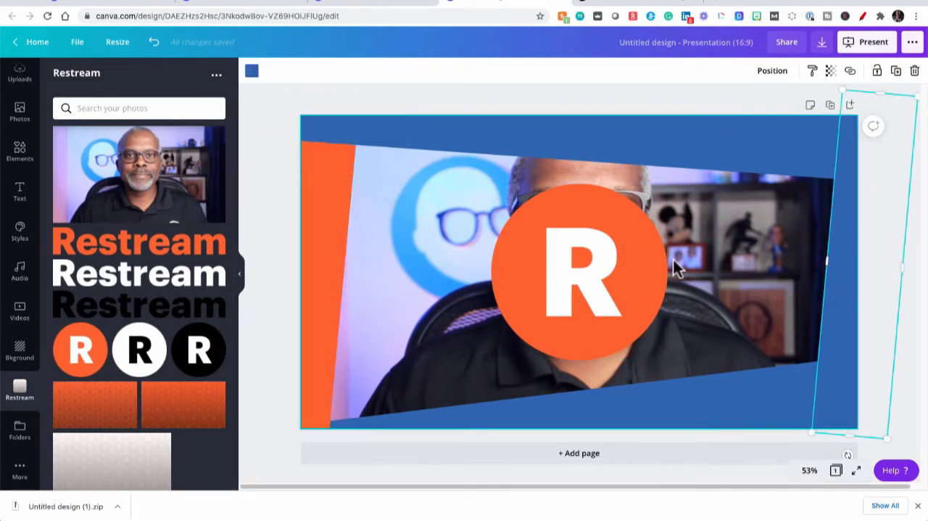
left_click(251, 70)
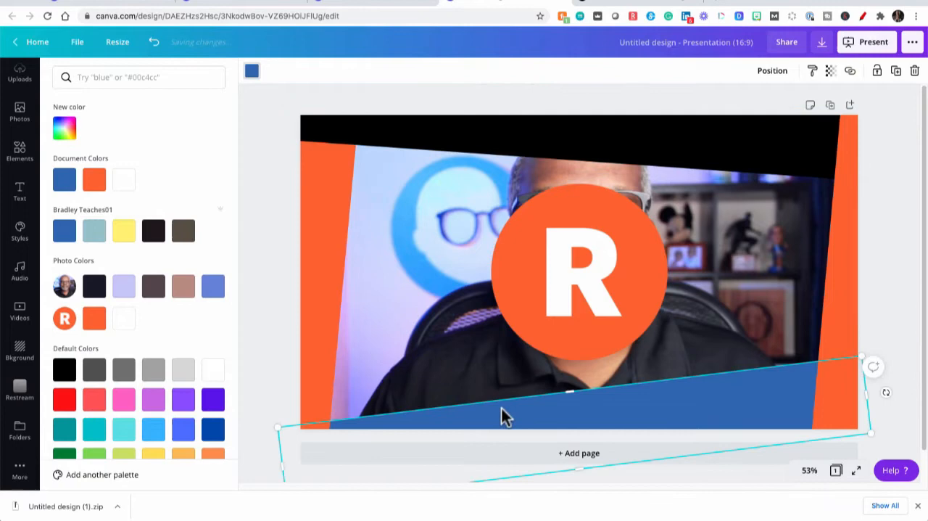
left_click(64, 369)
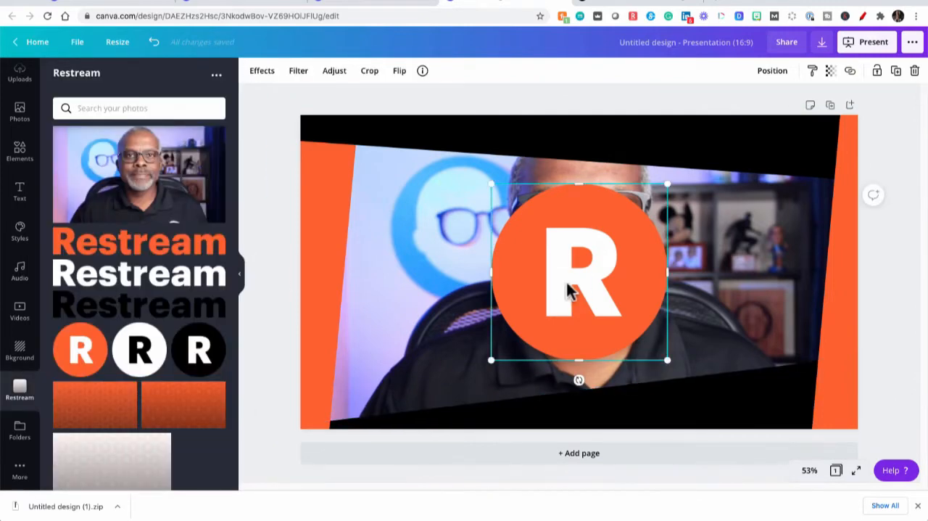
Remove the R logo and select the webcam photo behind the frame for deletion
key("Delete")
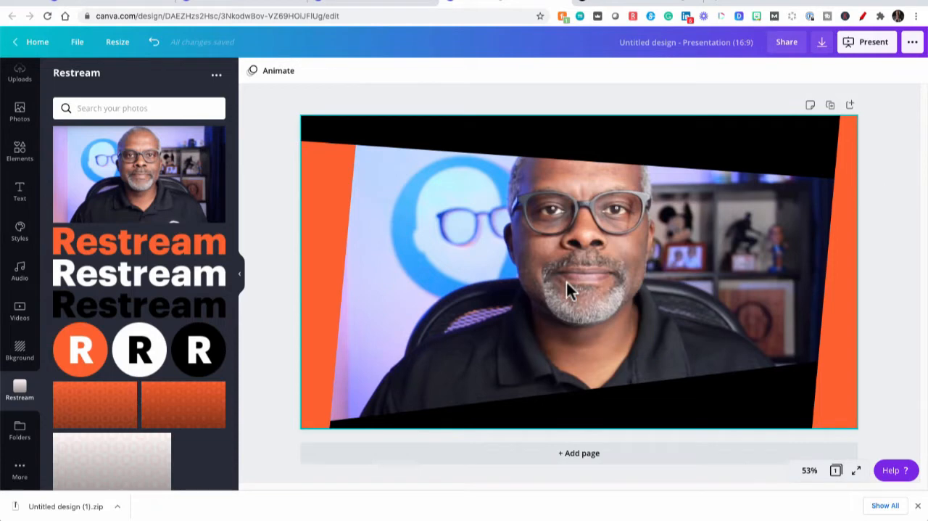
left_click(573, 279)
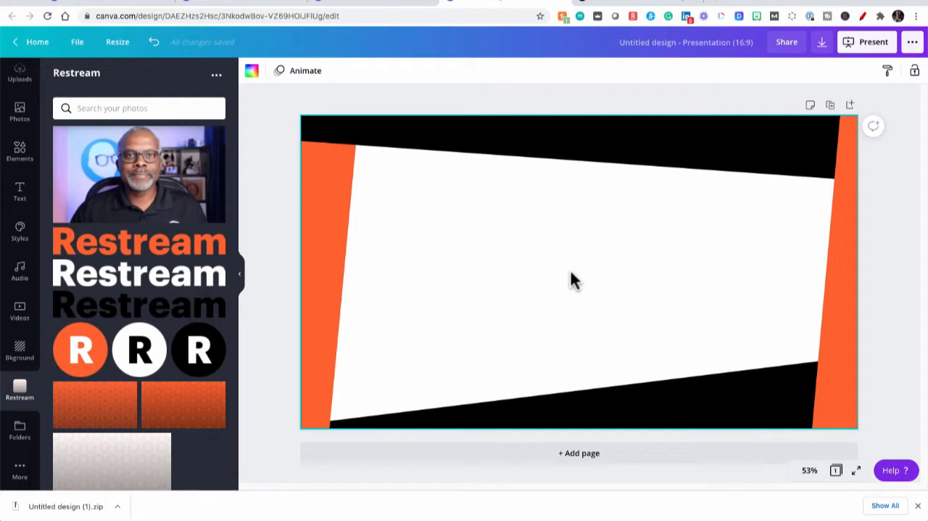
mouse_move(579, 452)
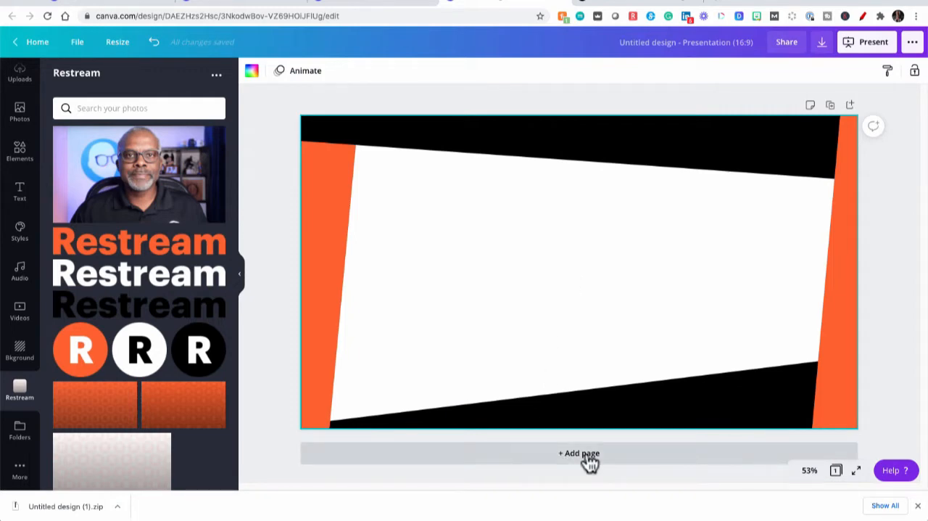
Add a second page holding the webcam photo full-page
left_click(578, 452)
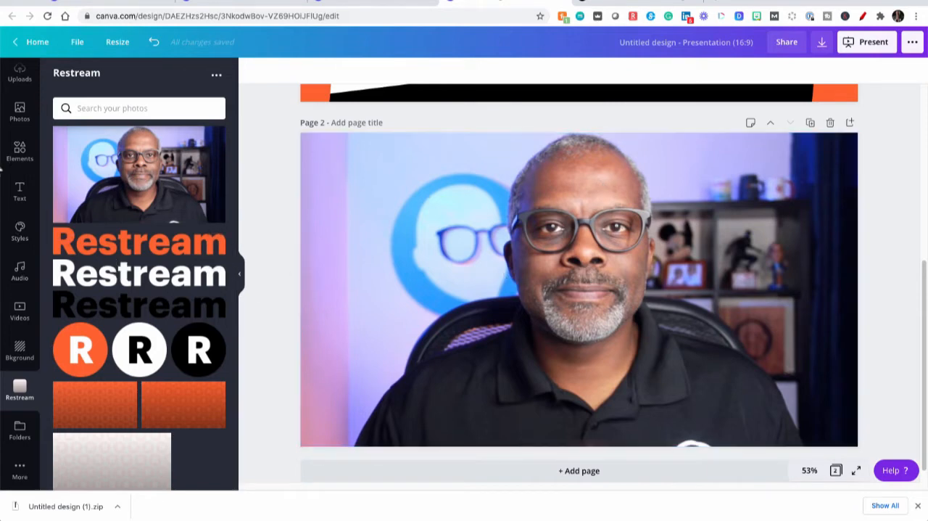
left_click(20, 148)
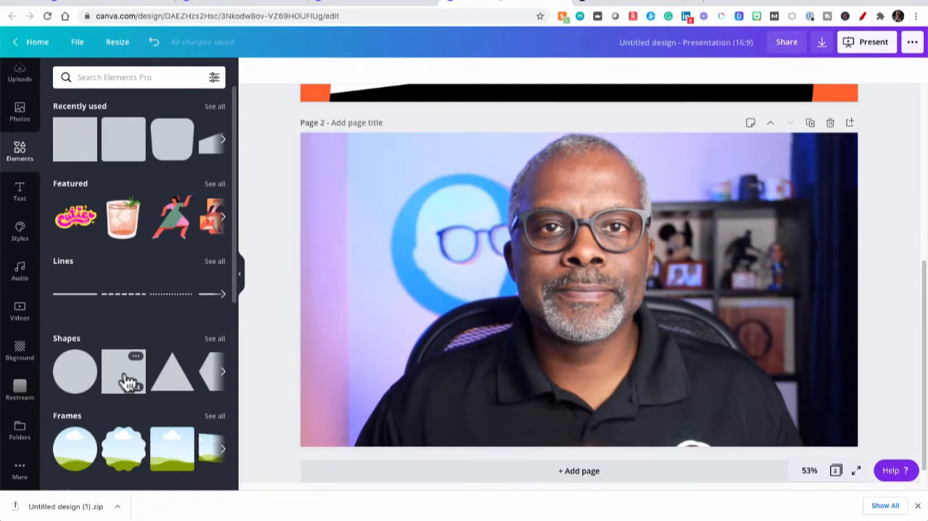
Add a semi-transparent square and resize it into a large rectangle over the host's face
left_click(124, 371)
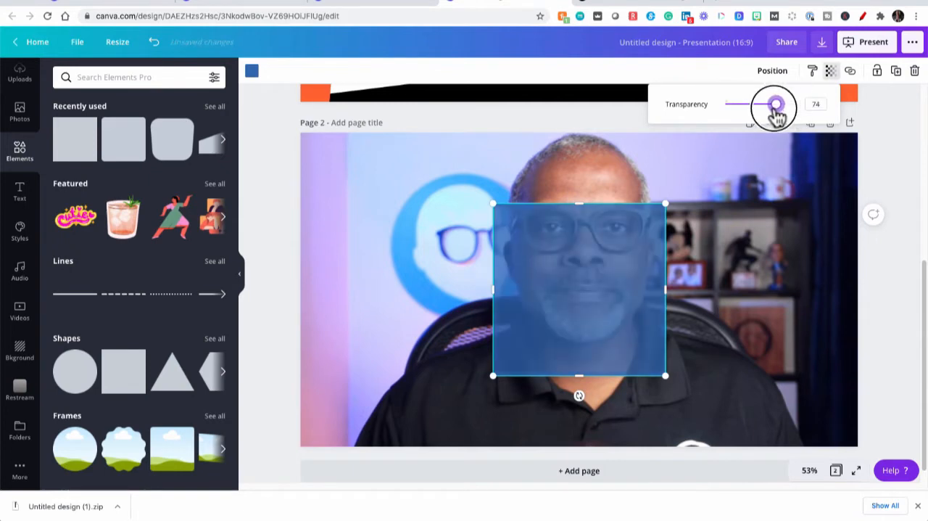
left_click_drag(774, 104, 761, 104)
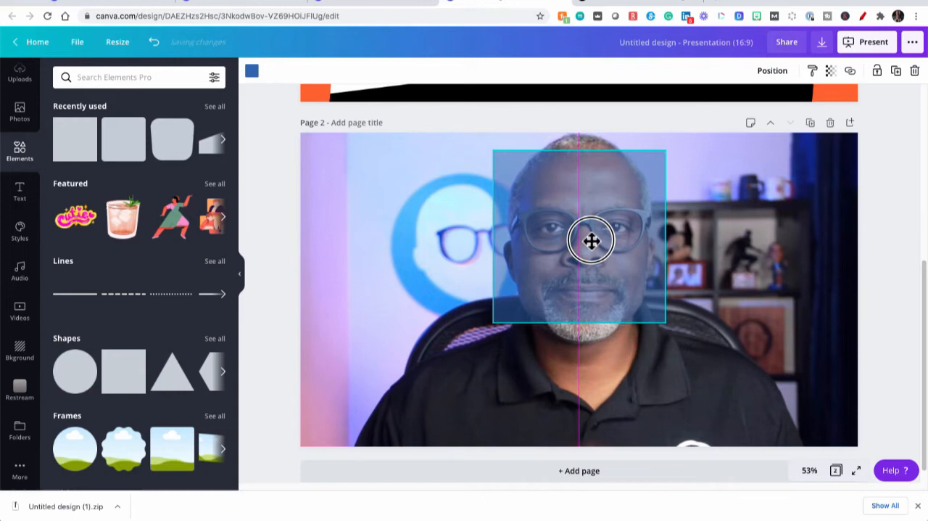
left_click_drag(592, 240, 586, 394)
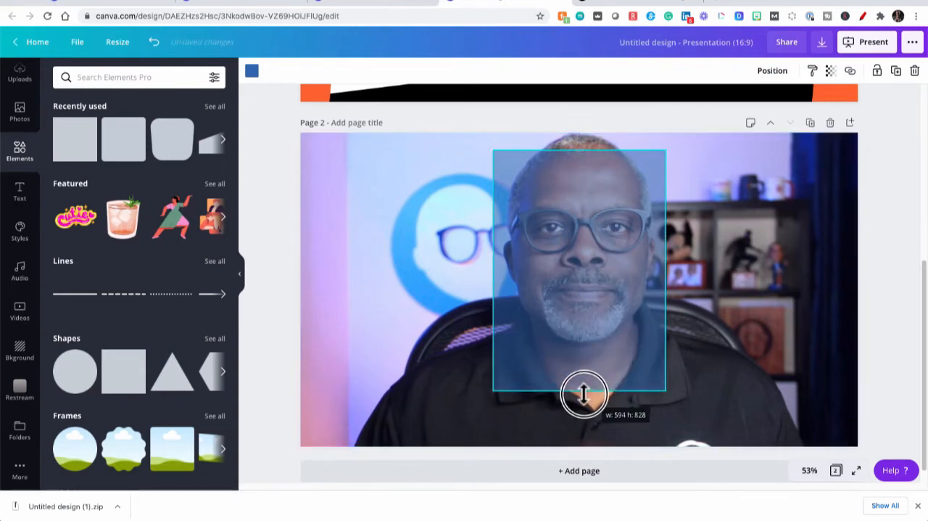
left_click_drag(583, 394, 803, 291)
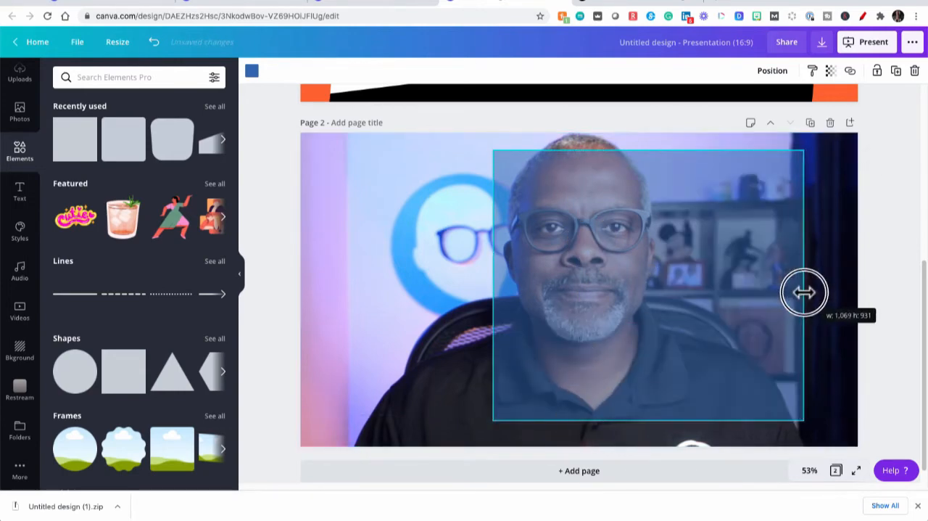
left_click_drag(803, 293, 337, 287)
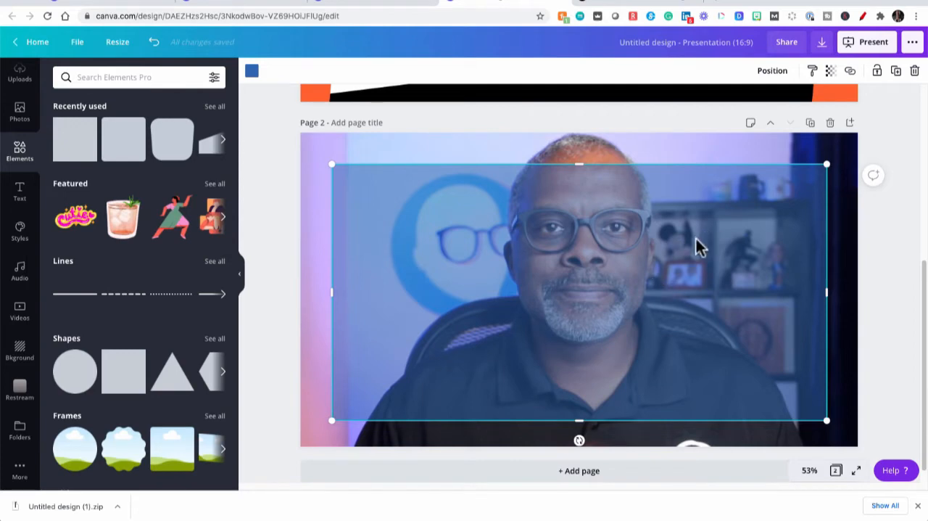
left_click(830, 69)
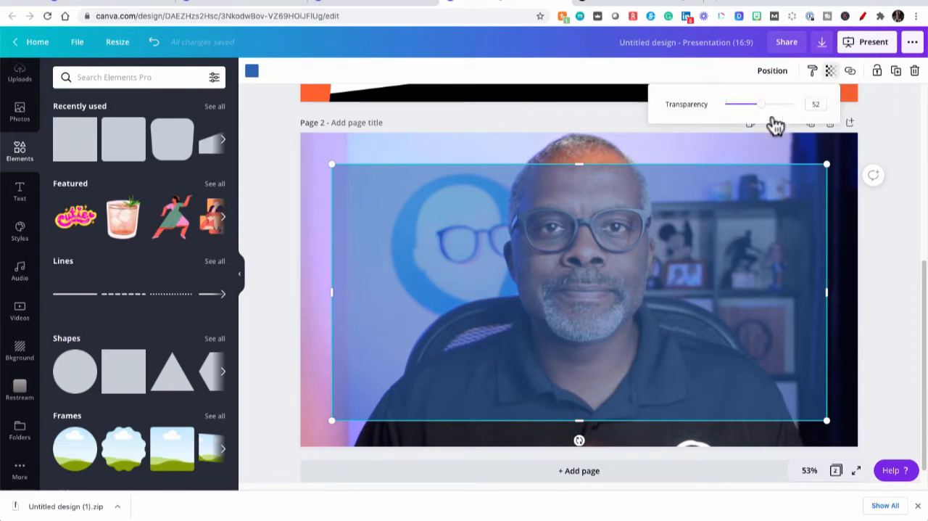
left_click_drag(760, 104, 793, 104)
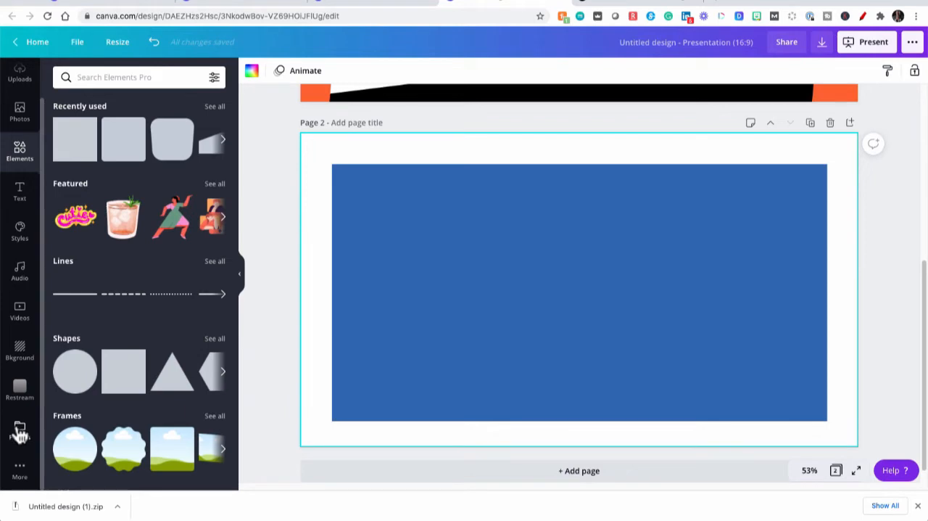
Fill page 2 with the orange R-pattern image sent behind the blue rectangle
left_click(20, 433)
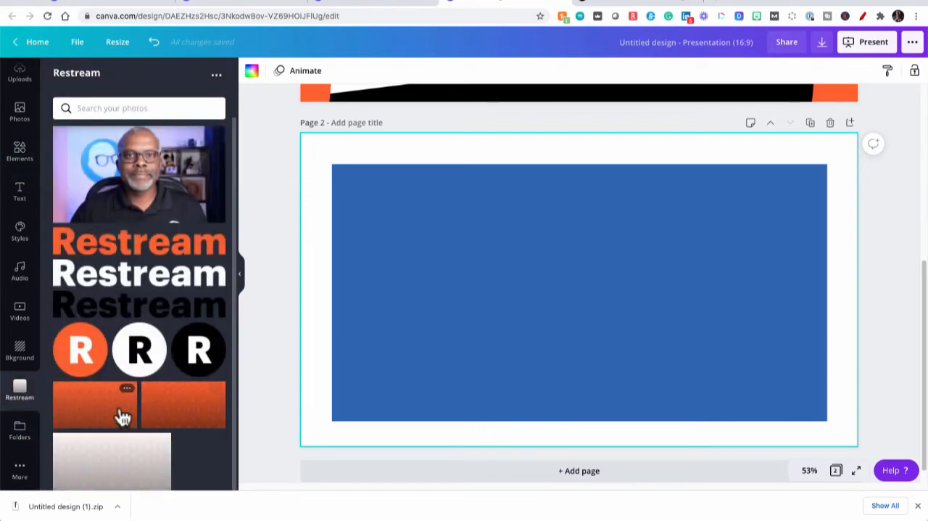
left_click(183, 405)
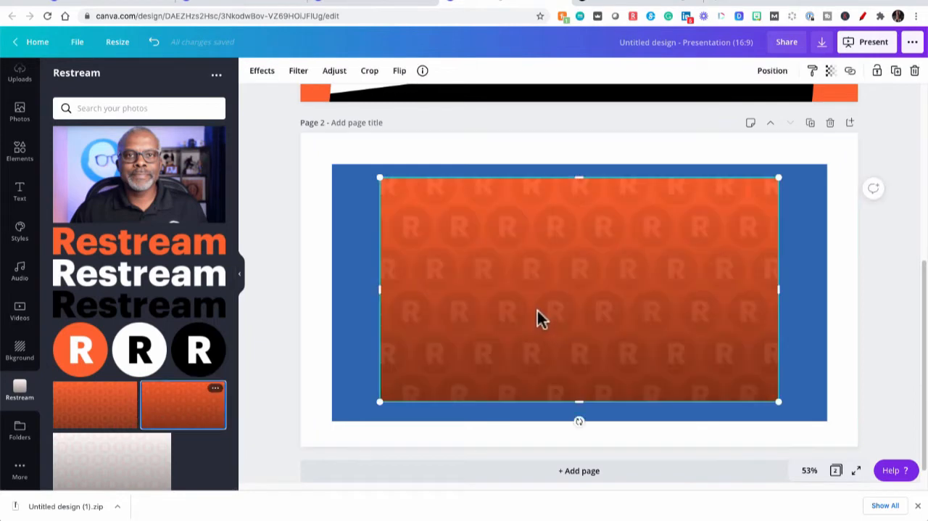
left_click_drag(542, 318, 461, 270)
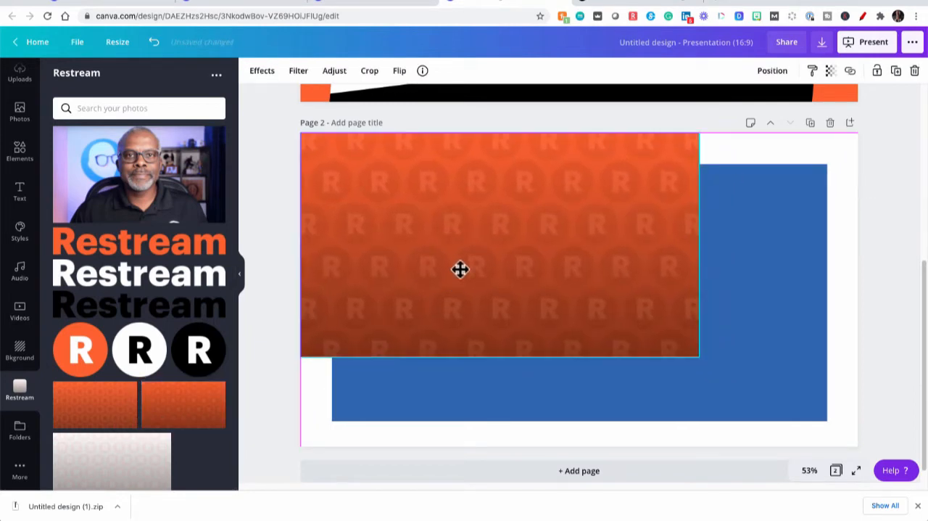
left_click_drag(699, 354, 829, 447)
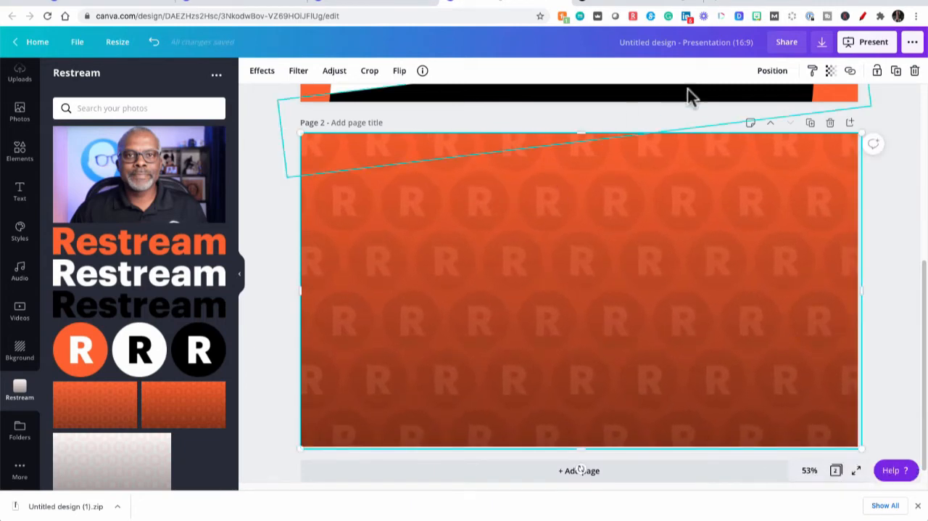
left_click(771, 69)
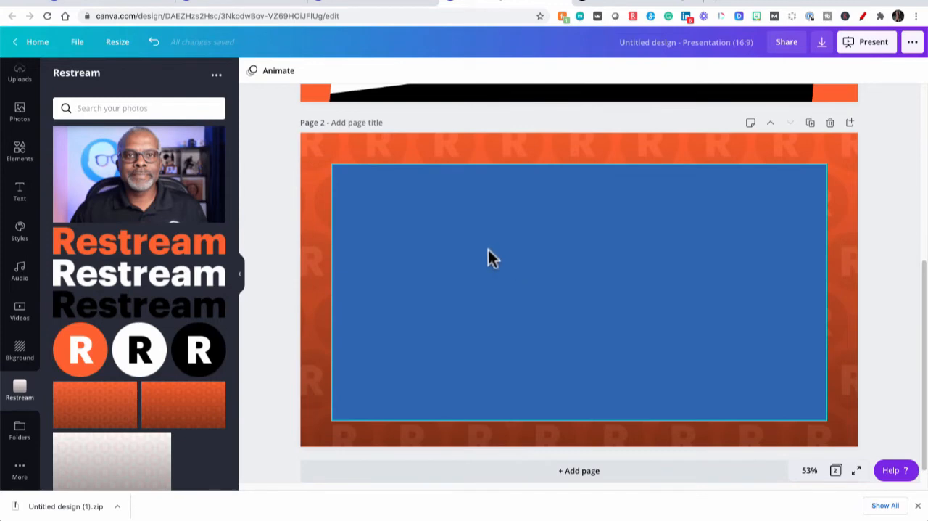
Change the inner blue rectangle's colour to grey from Default Colors
left_click(579, 290)
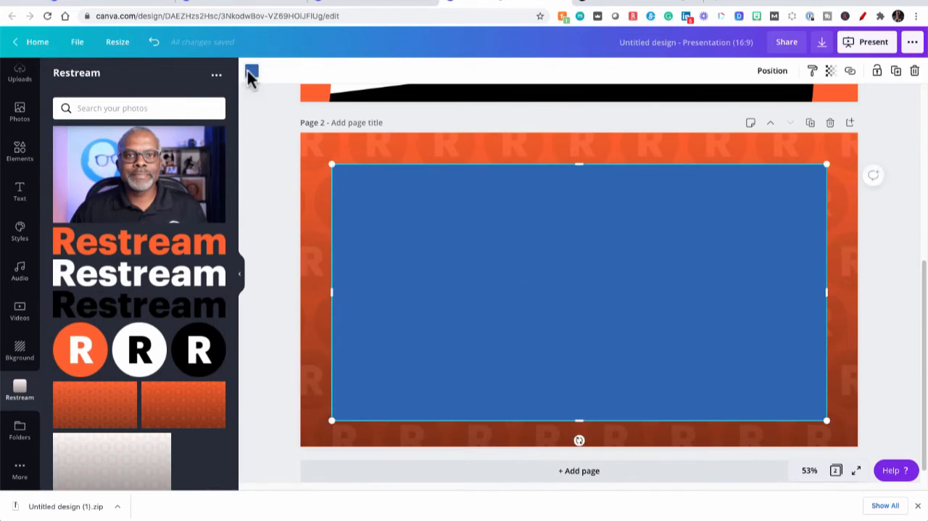
left_click(250, 70)
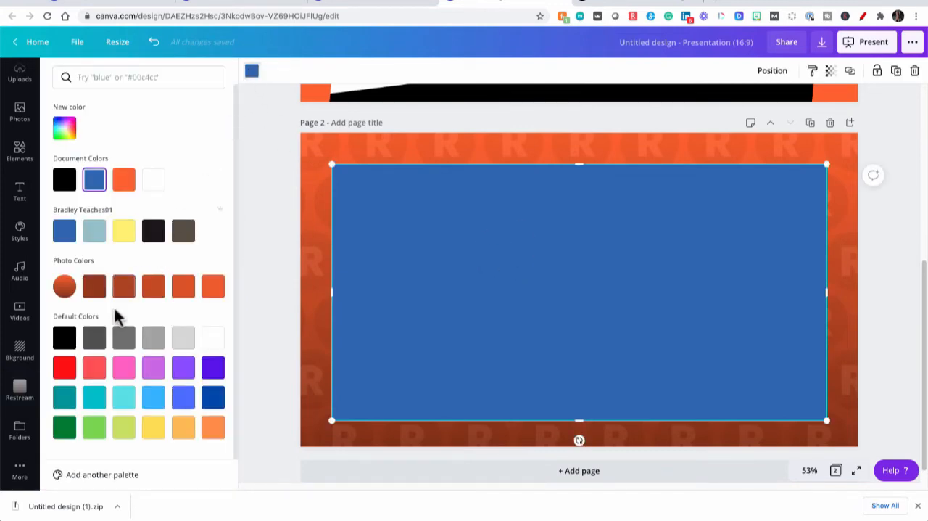
left_click(20, 389)
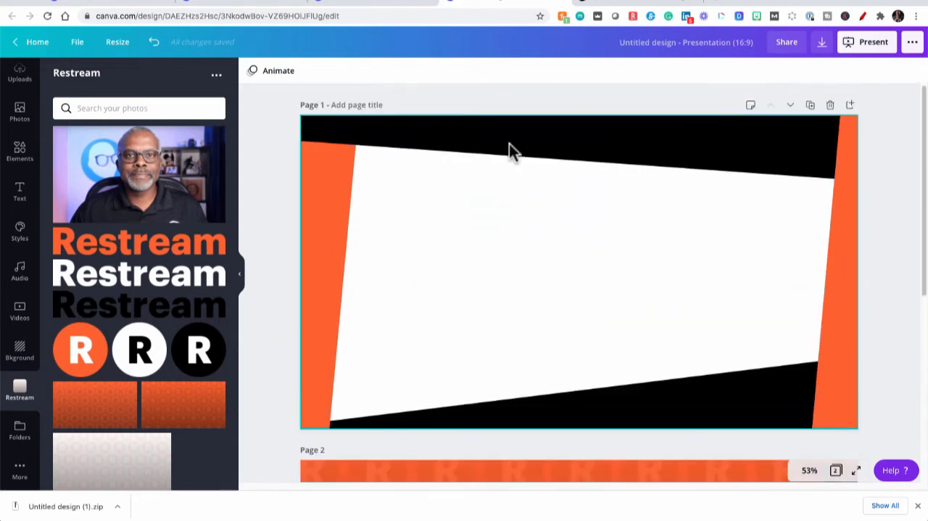
Download all pages of the design as JPG images
scroll("down", 3)
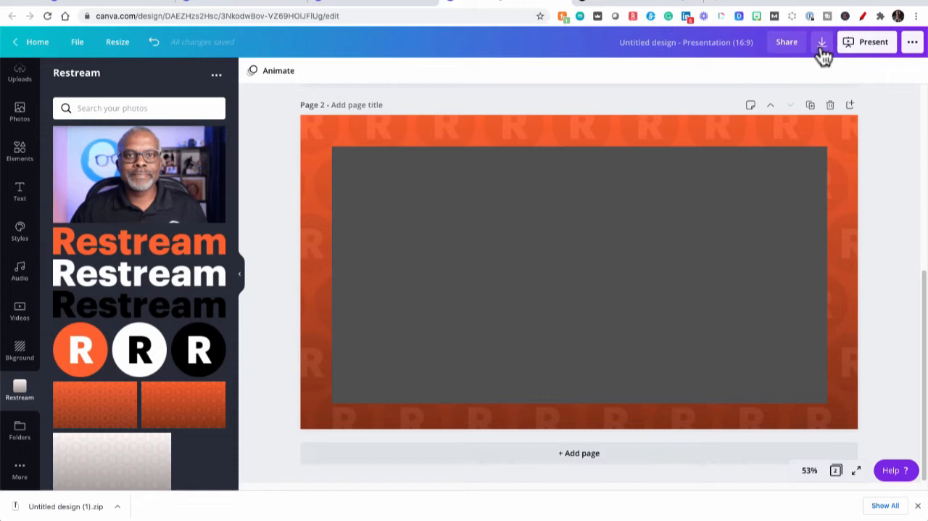
left_click(821, 41)
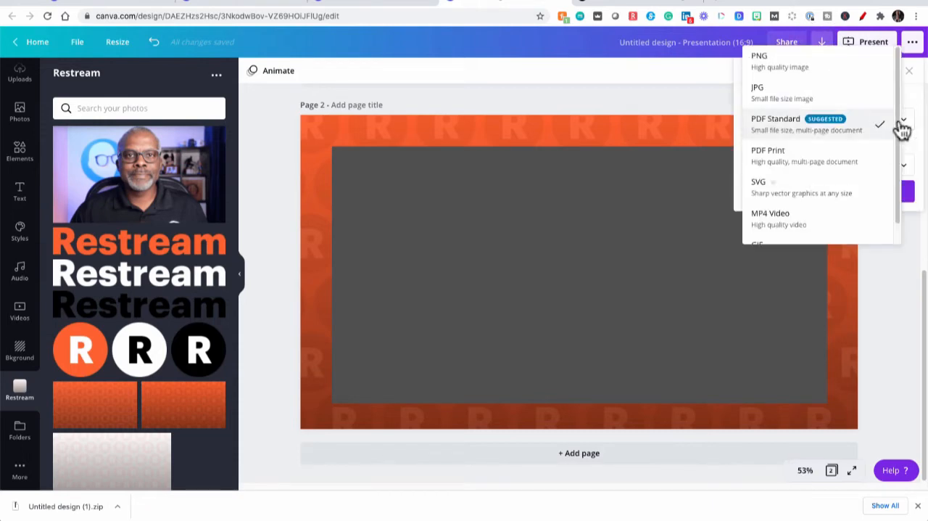
left_click(757, 93)
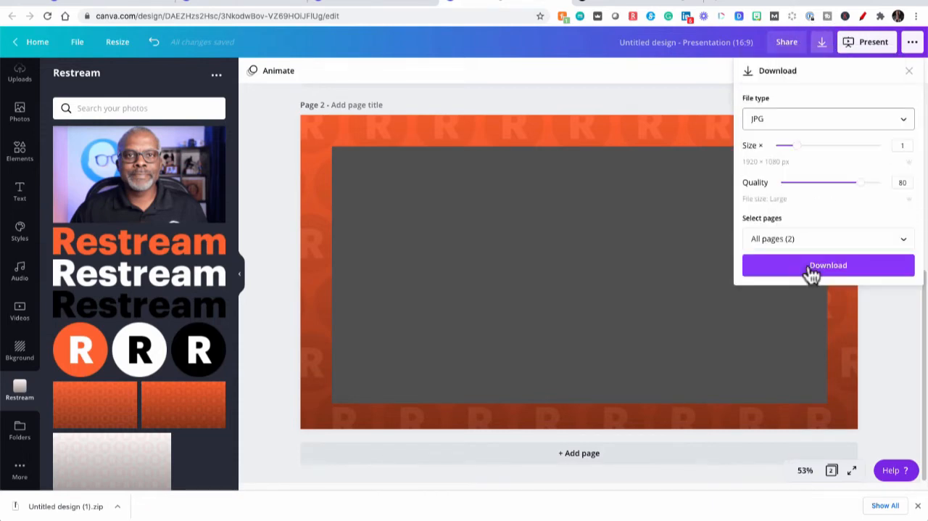
left_click(827, 264)
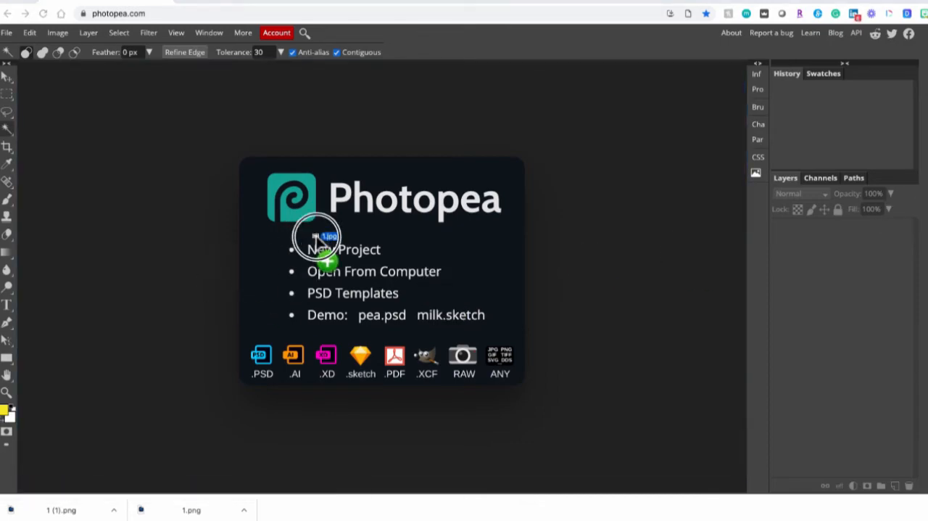
Erase the angled frame's white centre to transparency with the Magic Wand and export it as PNG
left_click(342, 249)
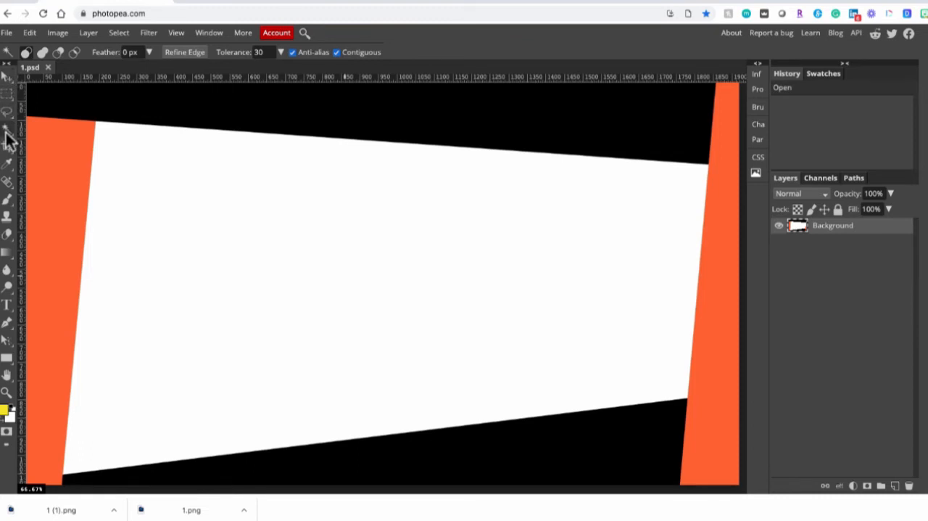
mouse_move(214, 210)
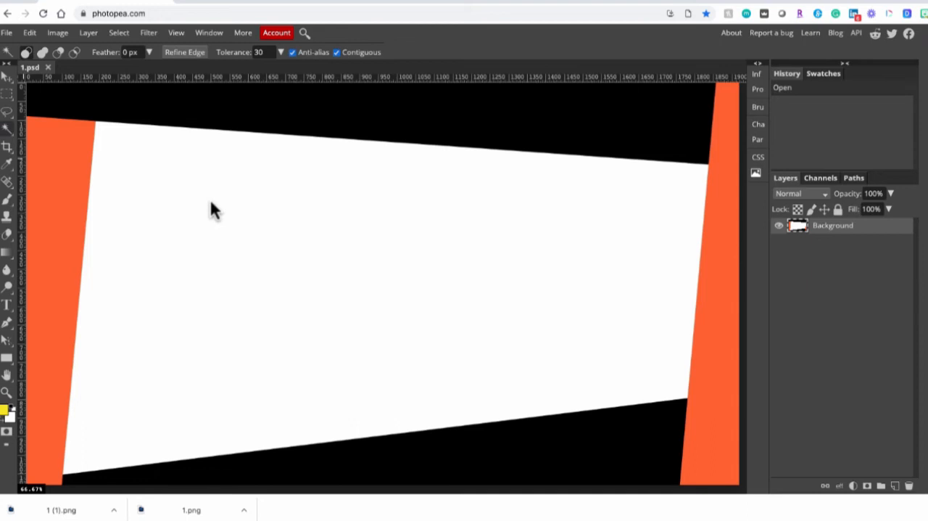
mouse_move(334, 240)
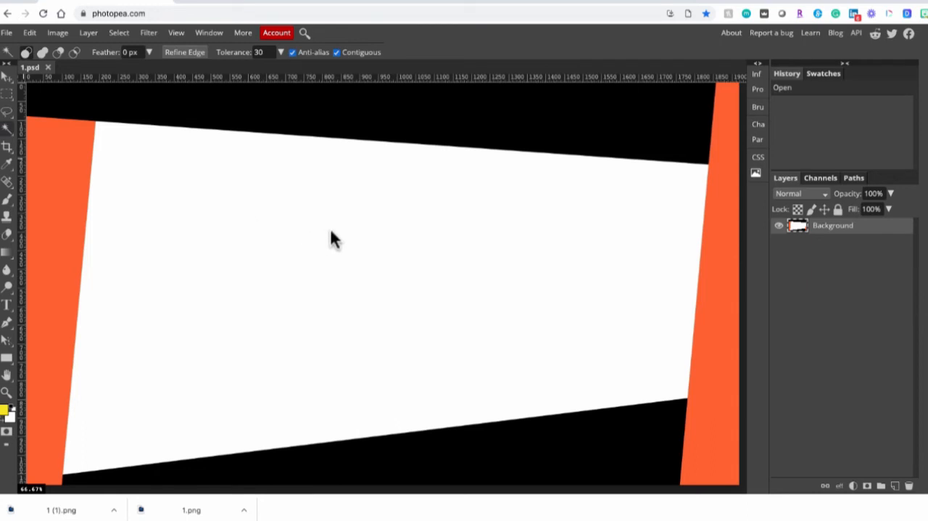
left_click(333, 239)
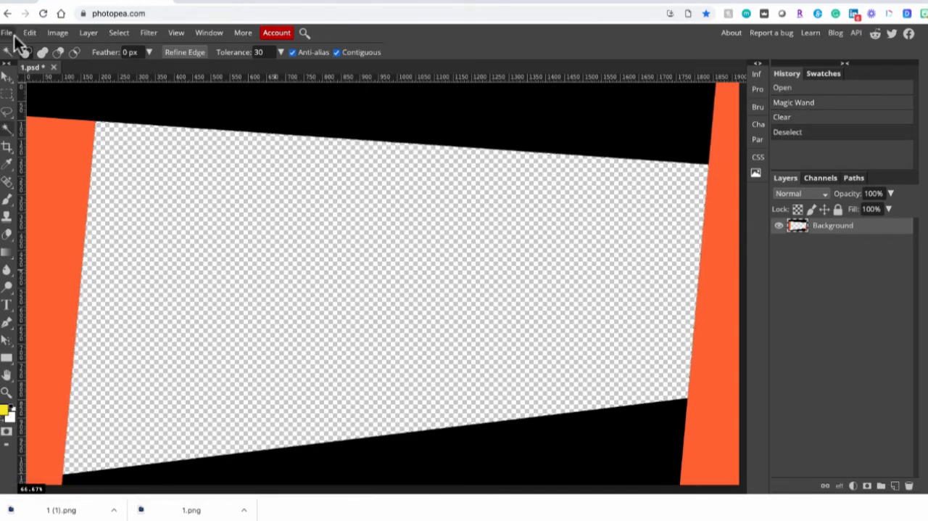
left_click(6, 32)
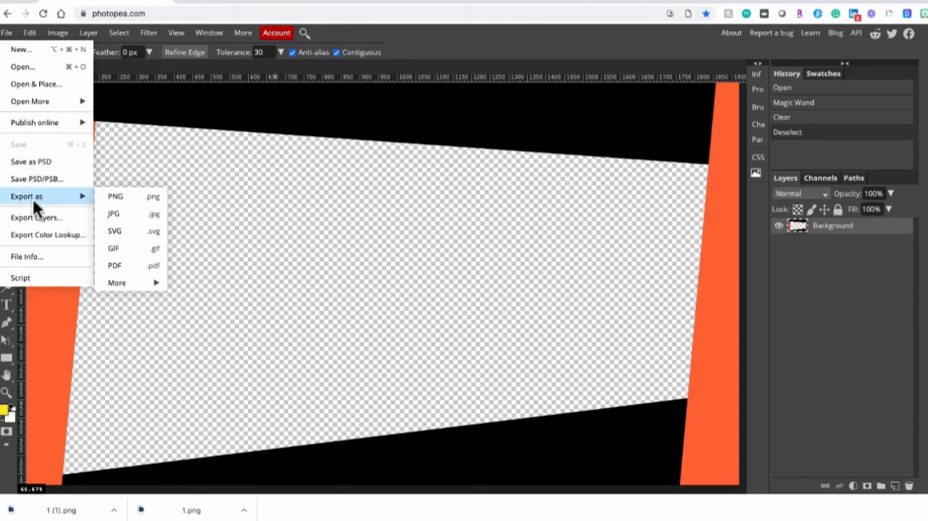
mouse_move(116, 197)
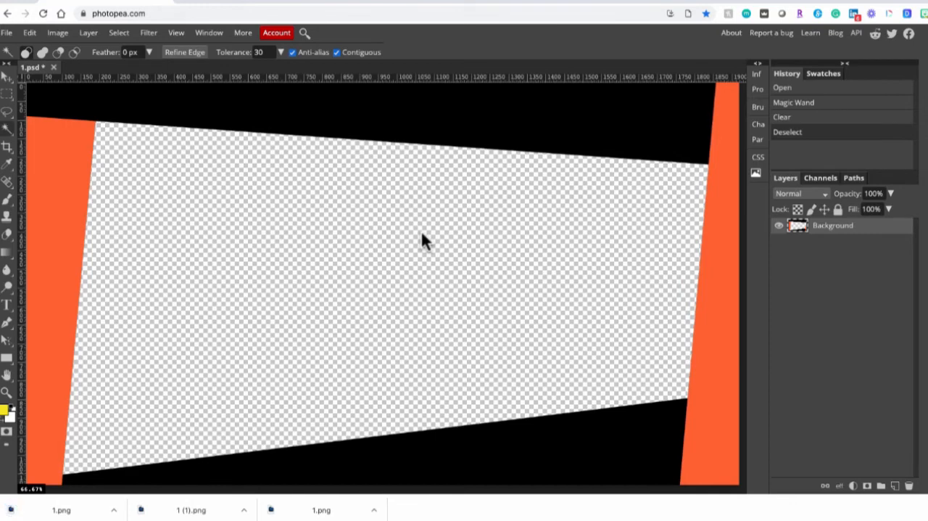
mouse_move(412, 258)
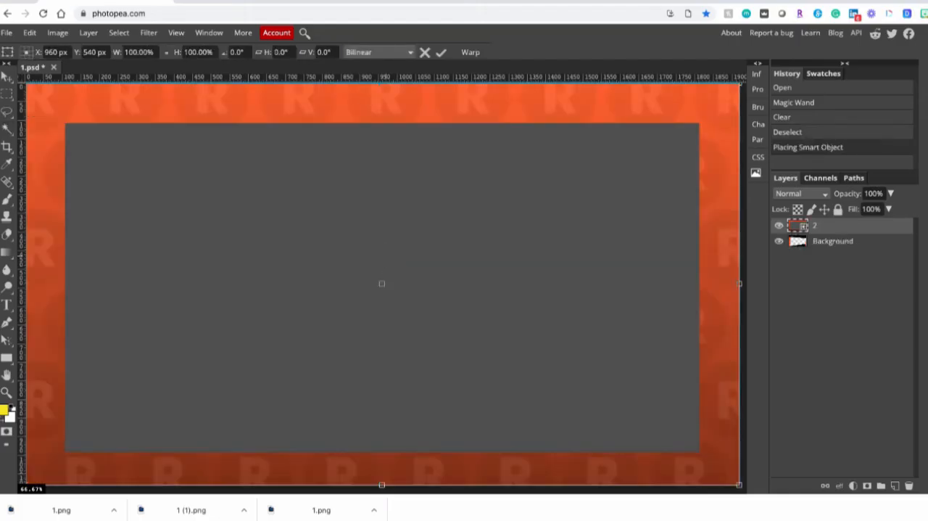
mouse_move(833, 249)
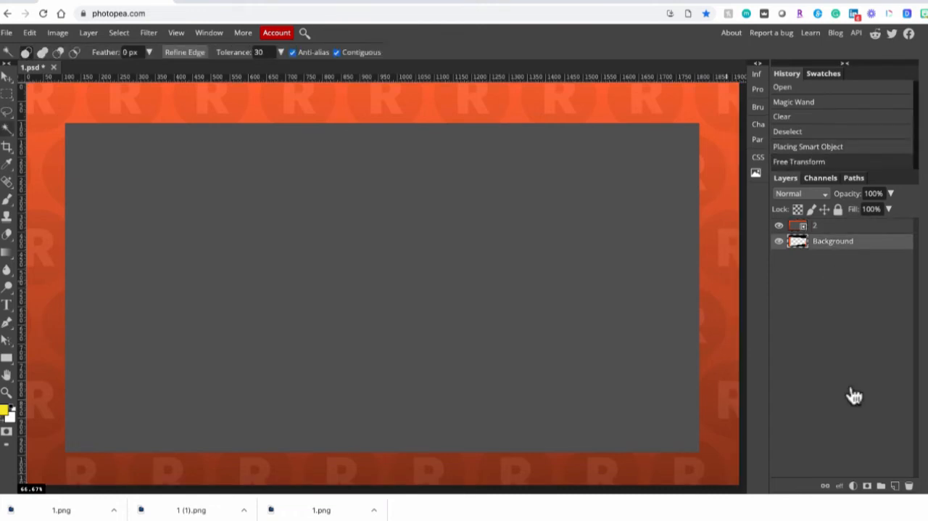
Remove the angled-frame layer, rasterize the R-pattern border, clear its grey centre and export as PNG
left_click(908, 485)
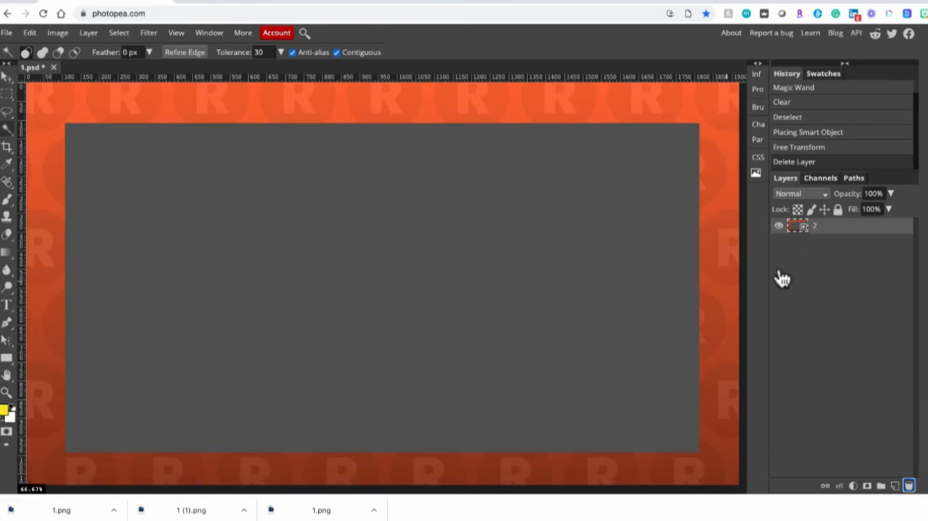
mouse_move(809, 250)
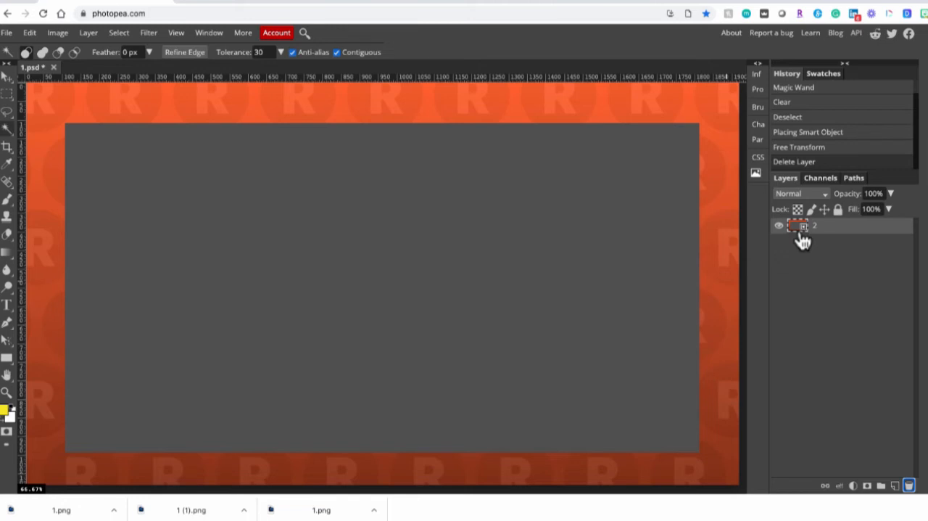
right_click(815, 225)
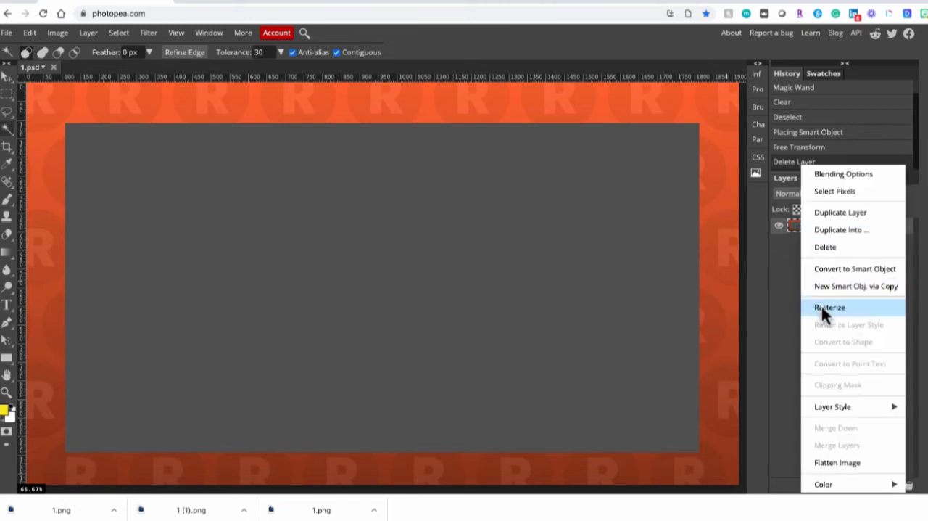
left_click(829, 308)
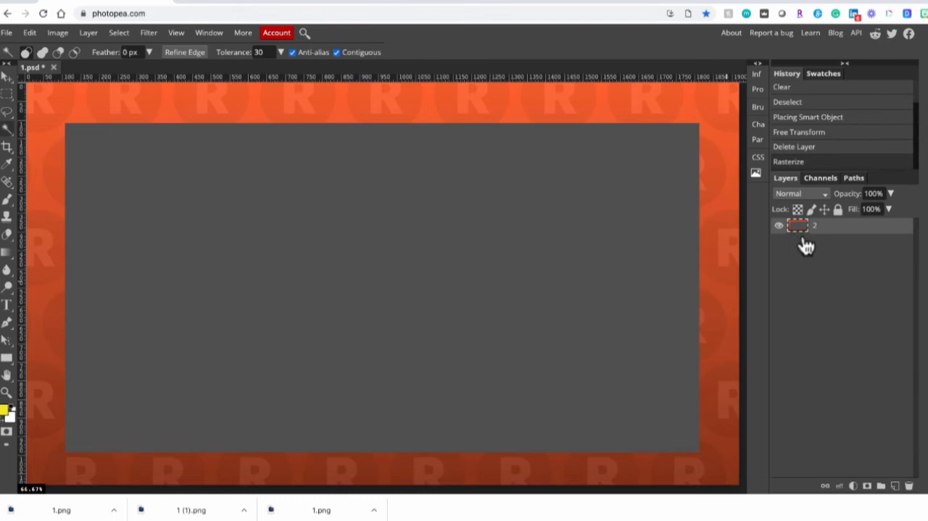
mouse_move(804, 238)
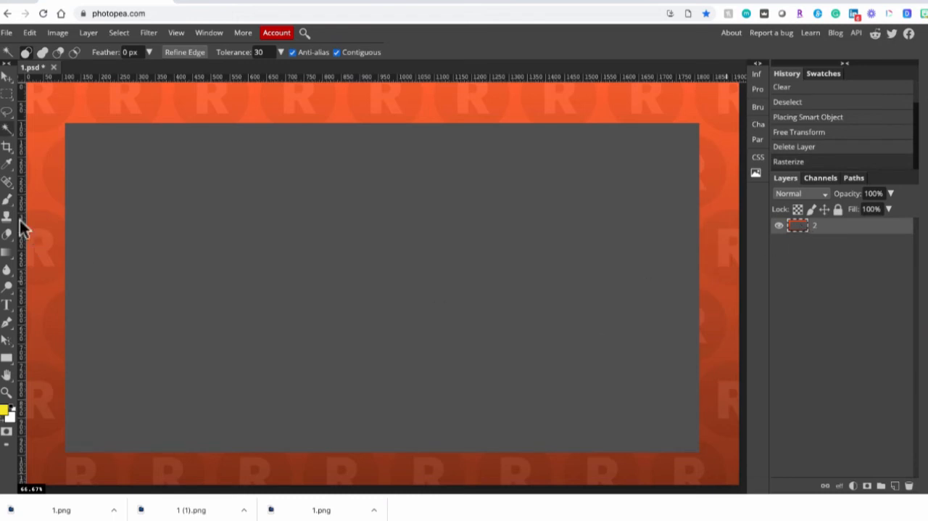
mouse_move(241, 203)
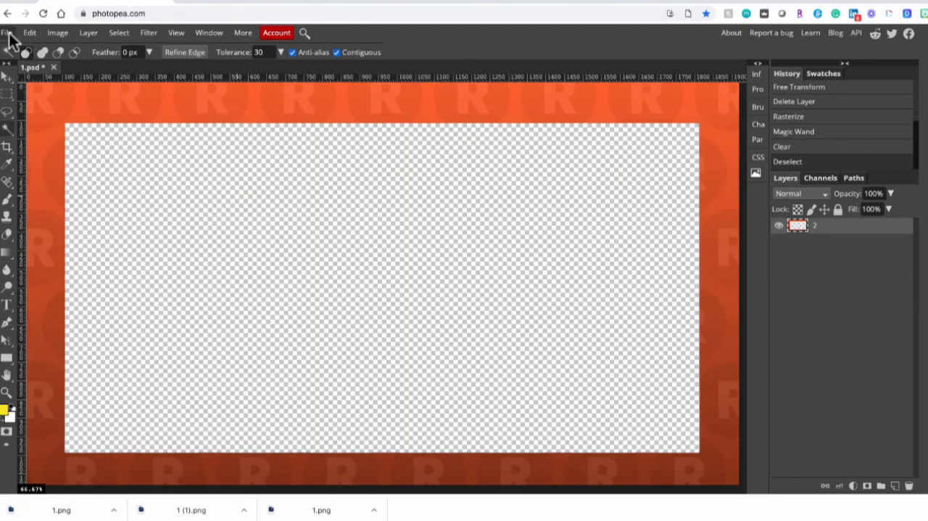
left_click(6, 32)
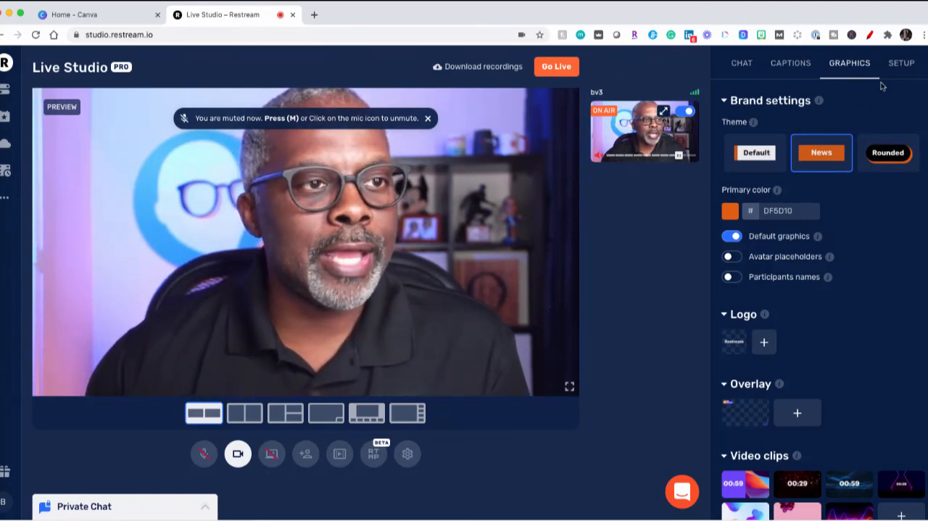
Switch off Default graphics and upload the angled frame PNG as an overlay
scroll("down", 3)
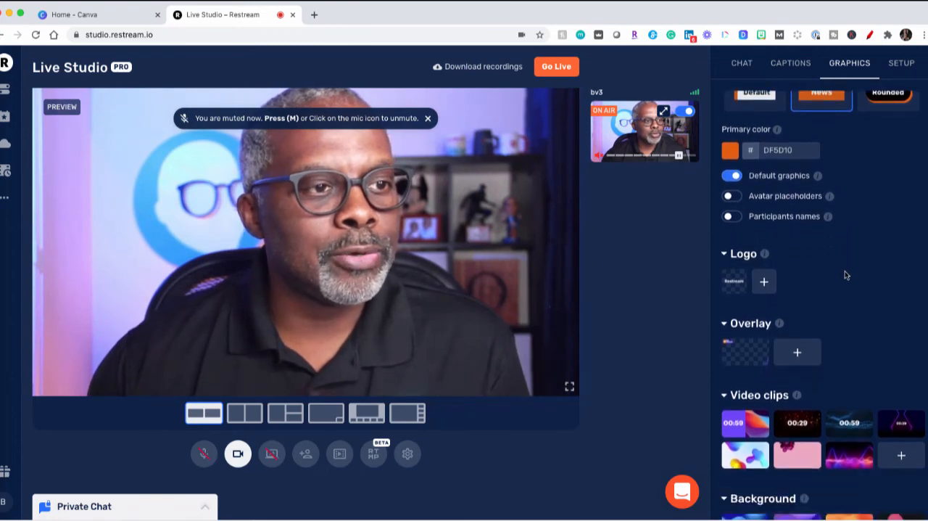
scroll("down", 3)
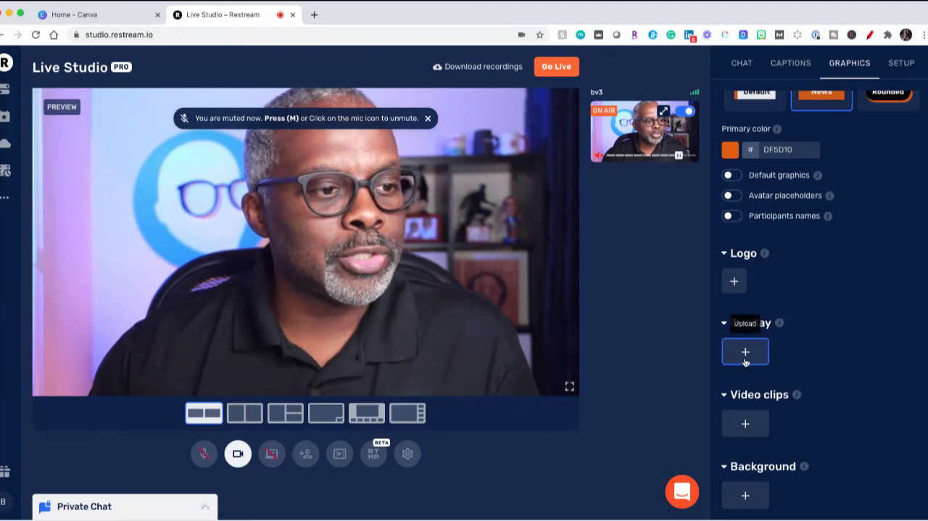
left_click(746, 351)
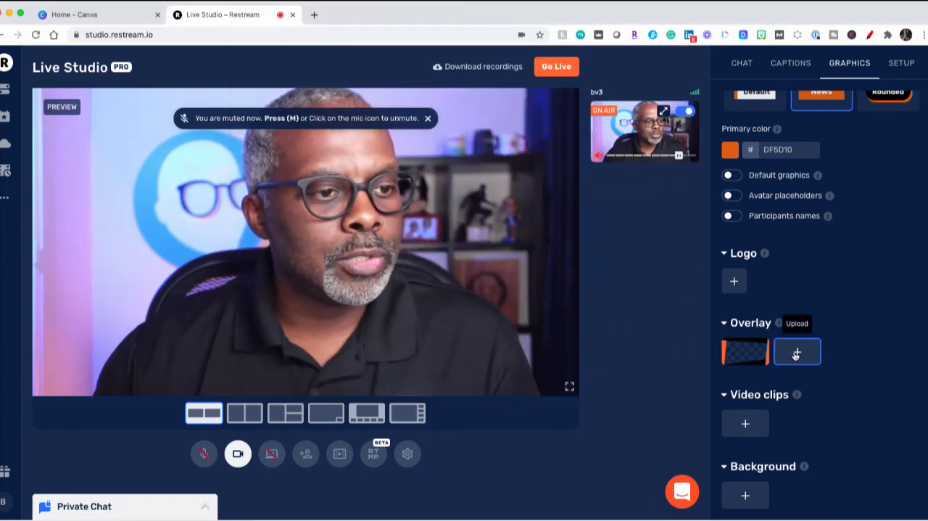
Upload the R-pattern border PNG, show the angled frame, then show the border on the preview
left_click(798, 350)
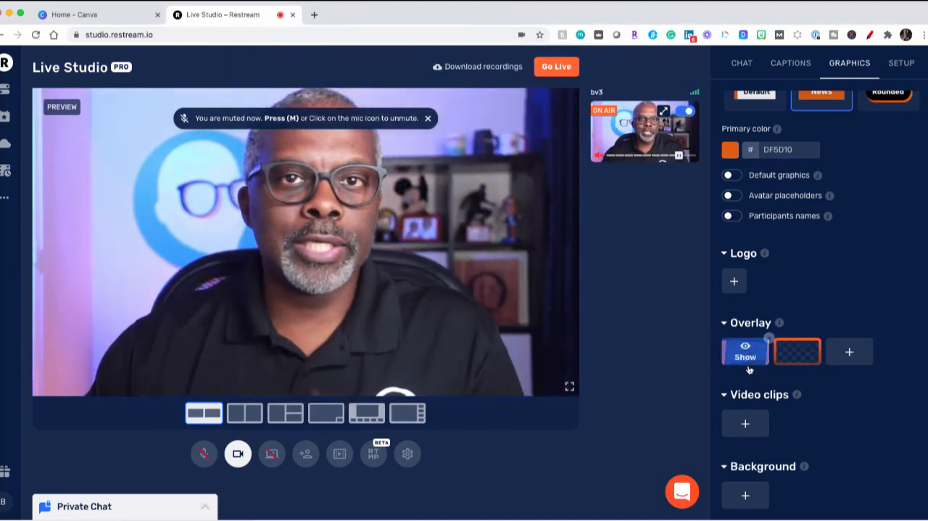
left_click(745, 351)
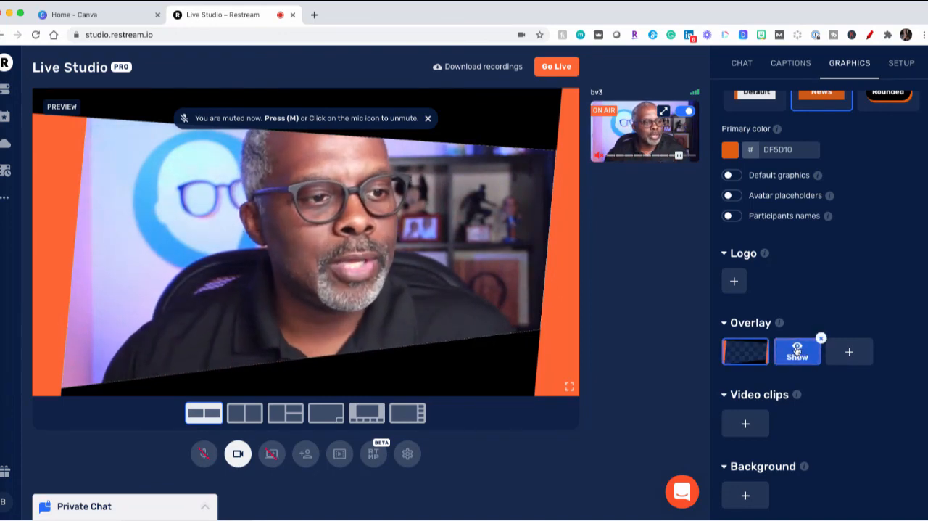
left_click(798, 351)
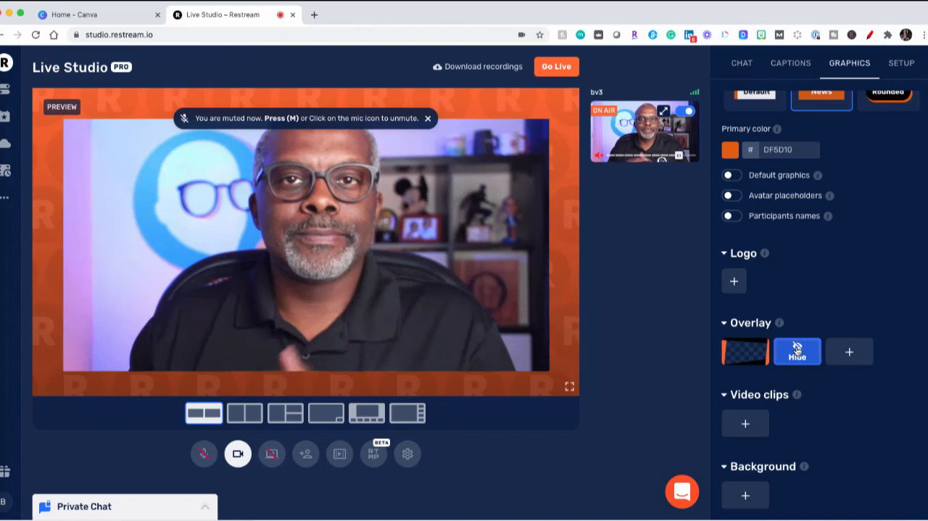